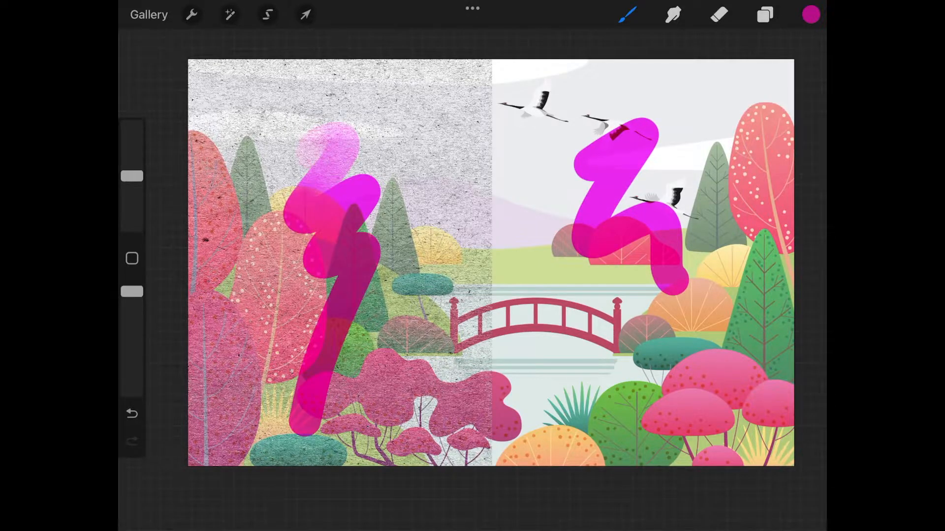
Undo the trial magenta strokes on the landscape and exit to the gallery
left_click(131, 414)
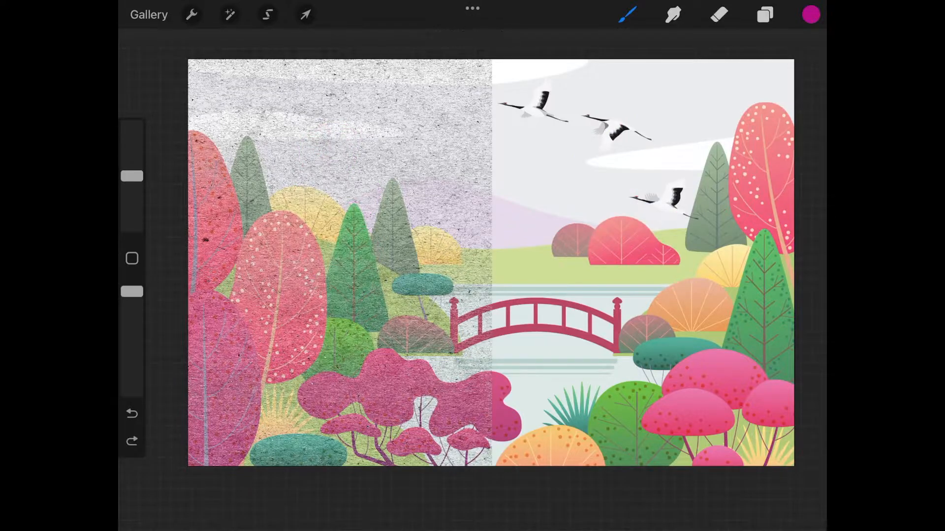
left_click(149, 15)
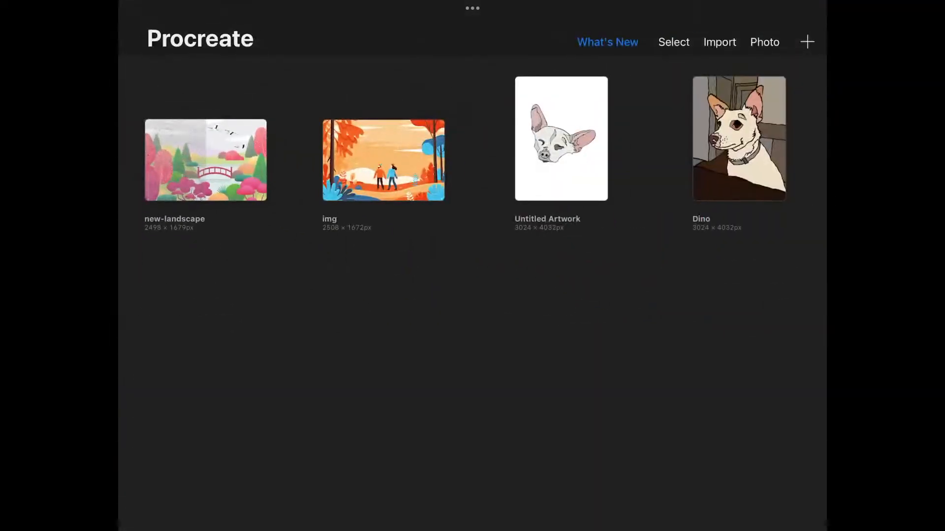
Switch to Safari to find a free brown paper texture on Pixabay
left_click(805, 41)
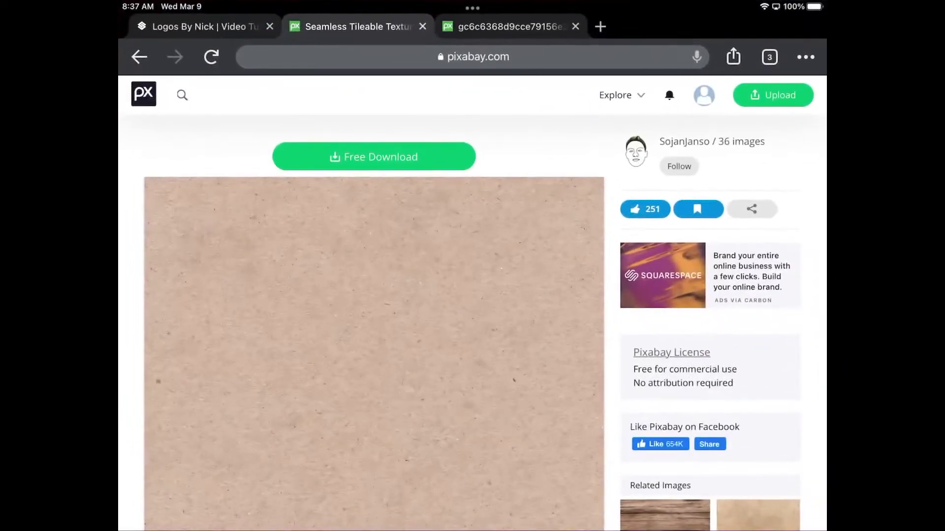
Scroll down the Pixabay paper texture page to look over the image
scroll("down", 3)
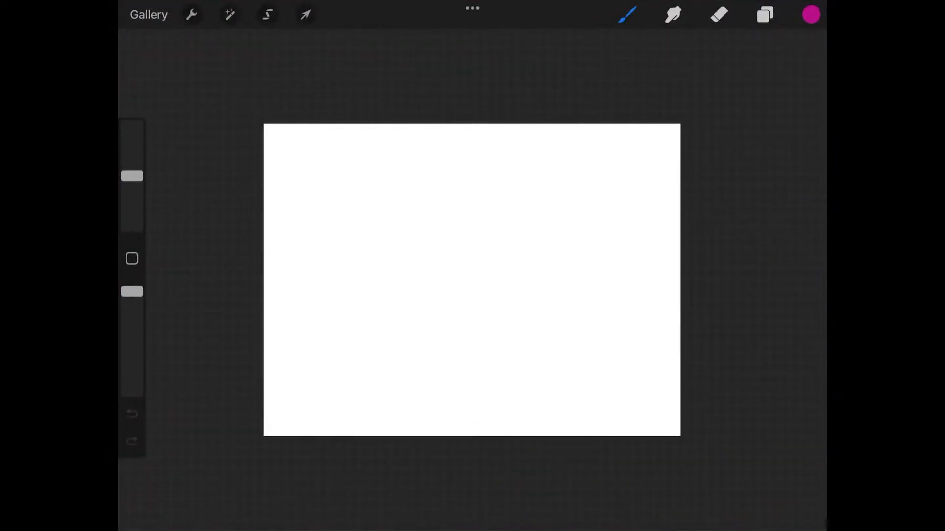
Insert the brown paper photo and stretch it in Freeform mode to fill the canvas
left_click(191, 13)
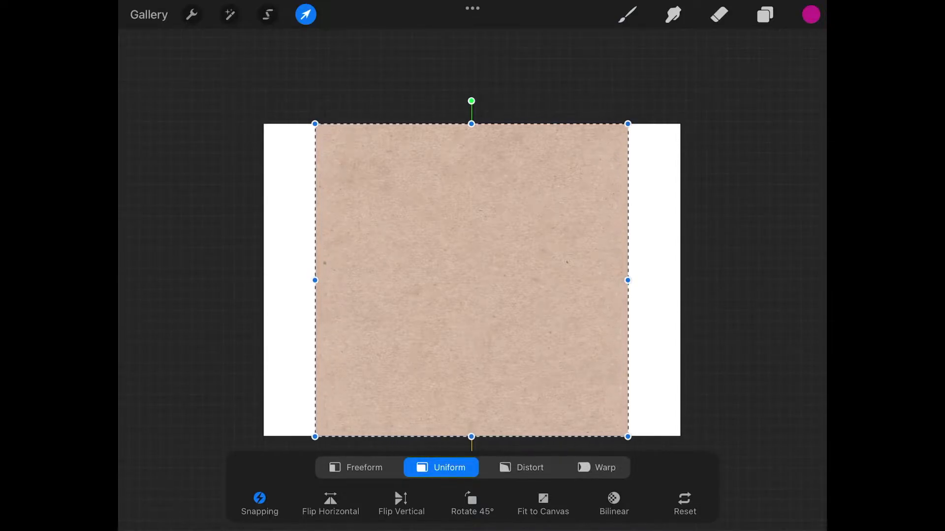
left_click(355, 467)
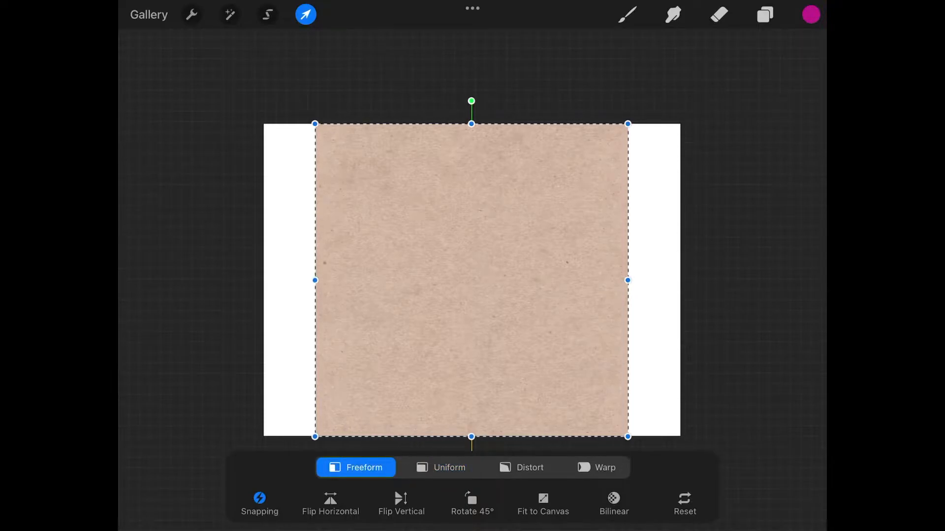
left_click(259, 503)
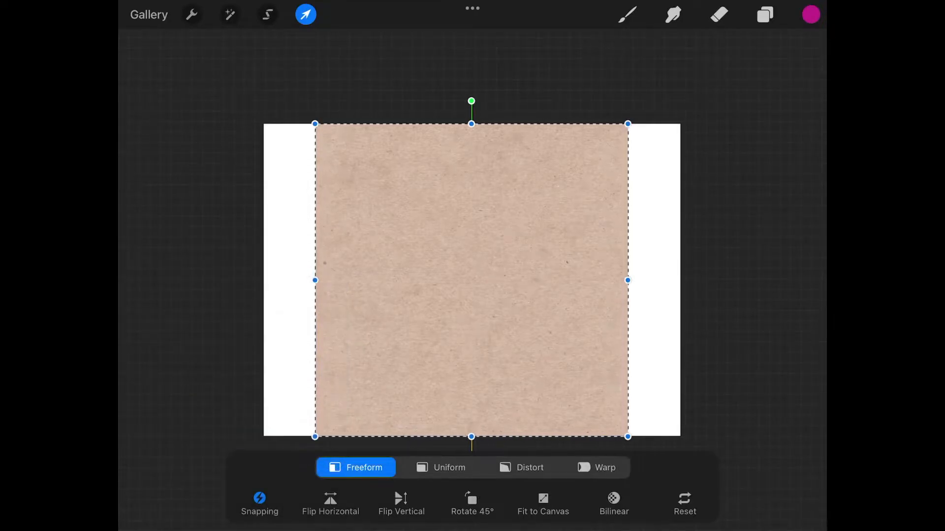
left_click_drag(627, 280, 680, 280)
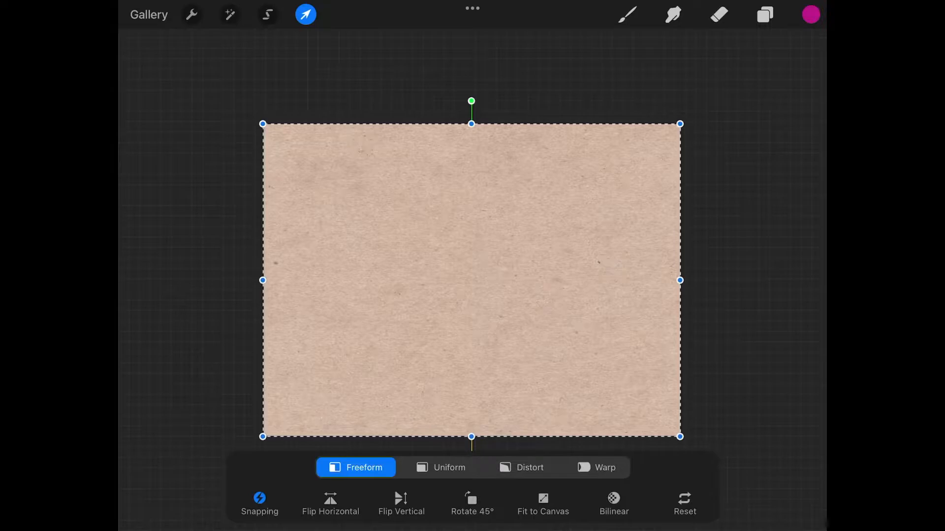
left_click(259, 505)
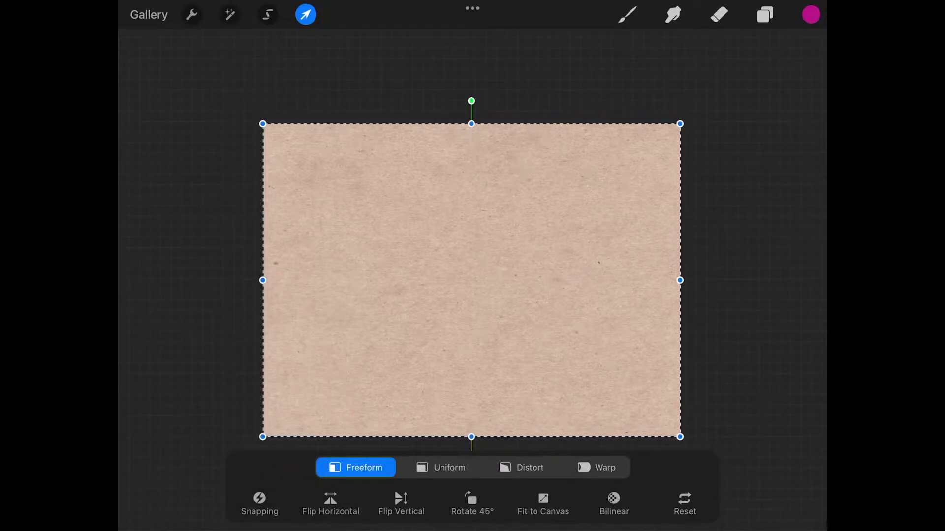
Blend Layer 1 in Hard Light, then add Layer 2 below the texture
left_click(764, 14)
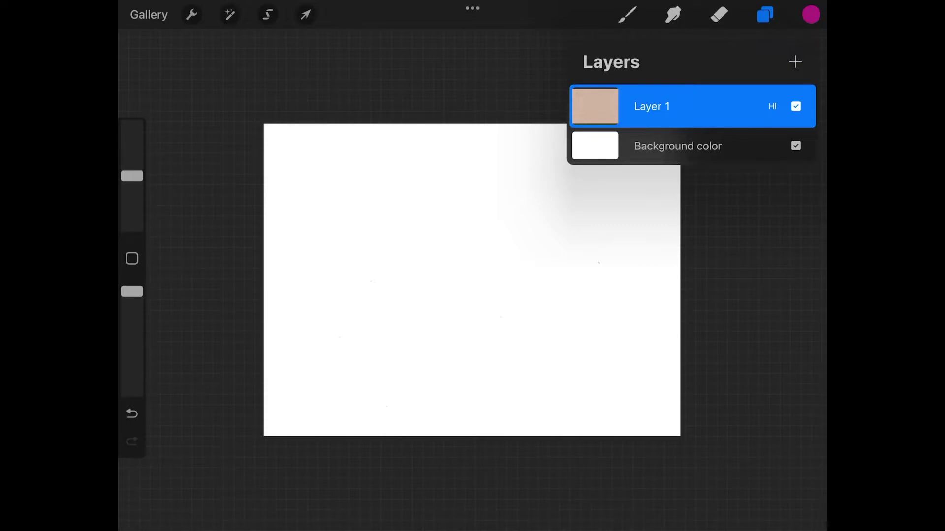
left_click(794, 61)
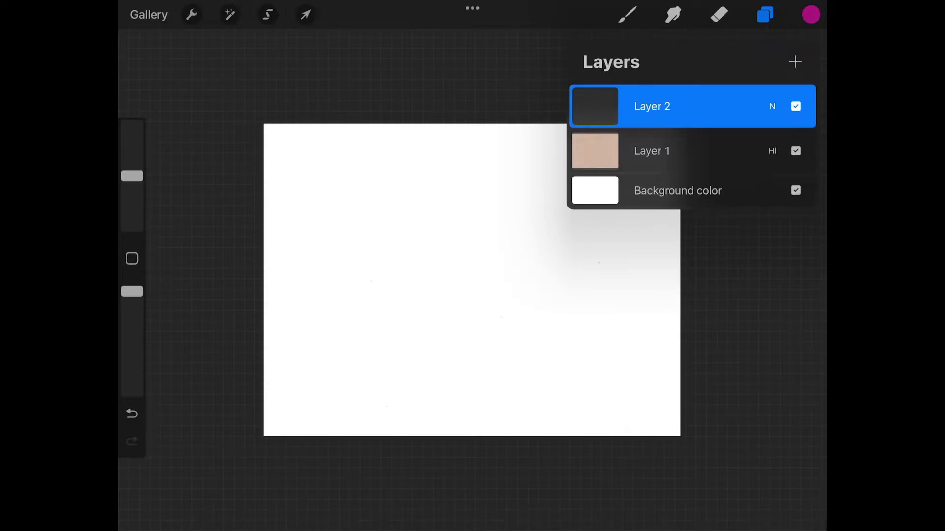
left_click_drag(651, 106, 663, 145)
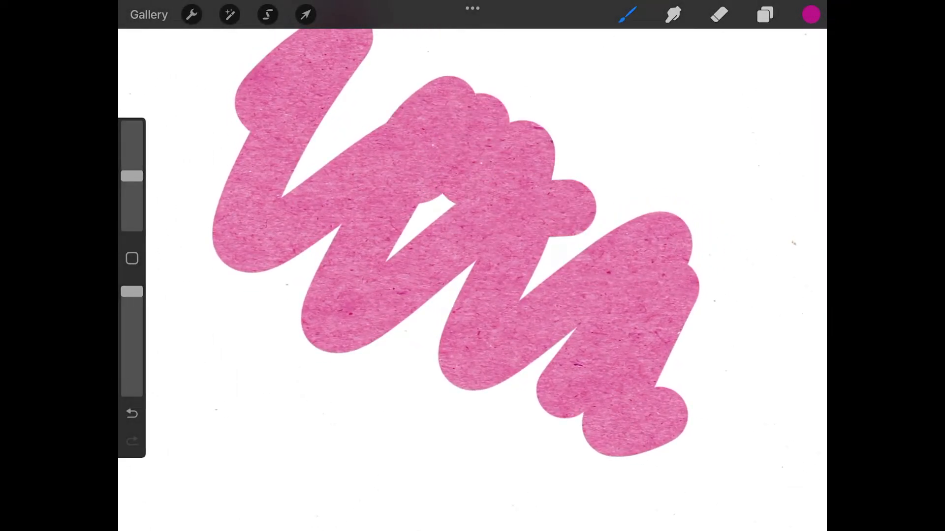
Scribble pink strokes, then purple and brown ones, across the grainy canvas
left_click(810, 14)
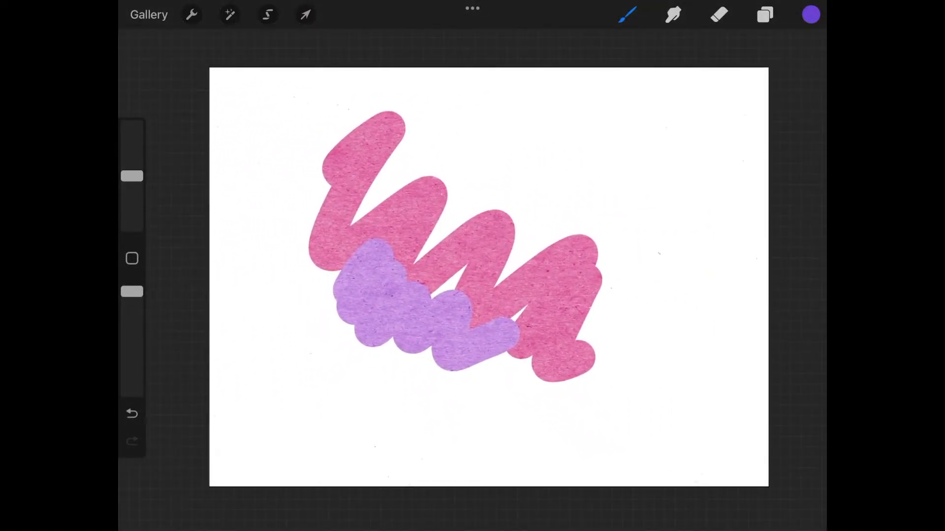
left_click(810, 14)
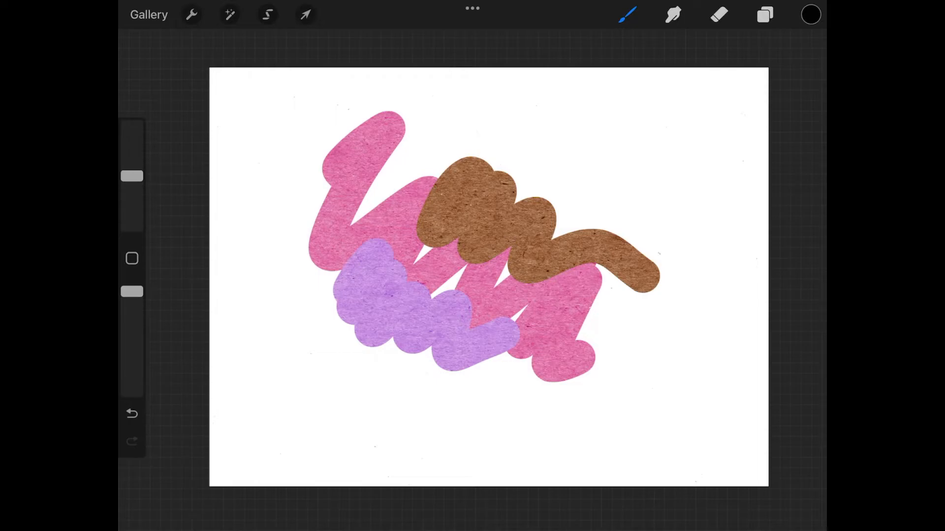
left_click(763, 14)
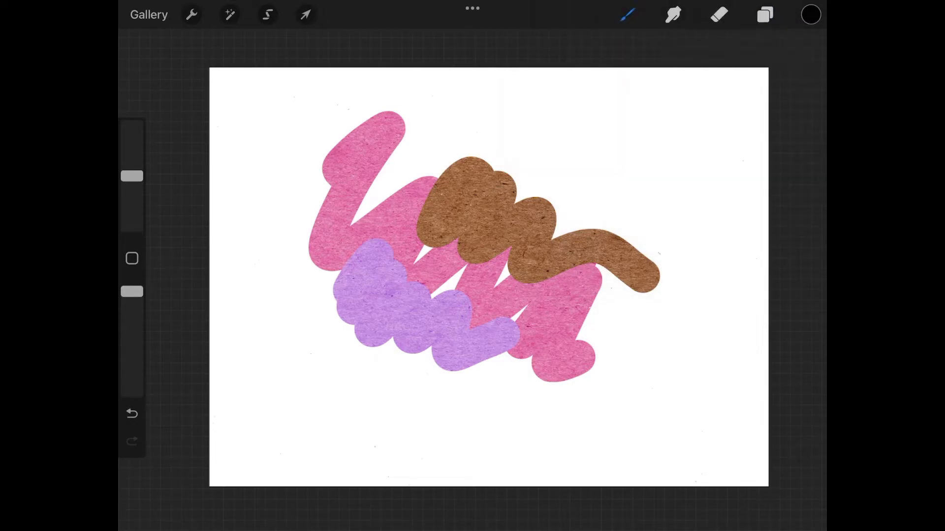
left_click(229, 14)
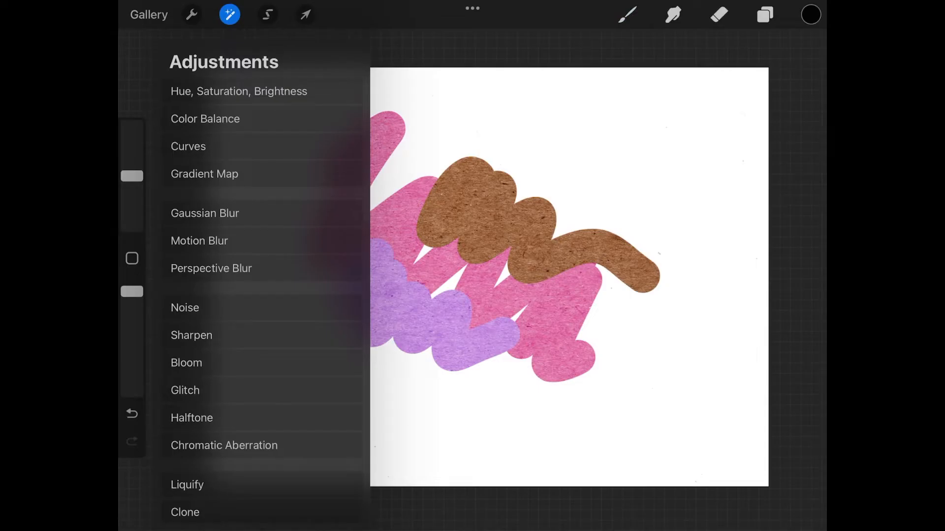
Slide the texture's Hue, Saturation, Brightness saturation down to None and apply
left_click(238, 91)
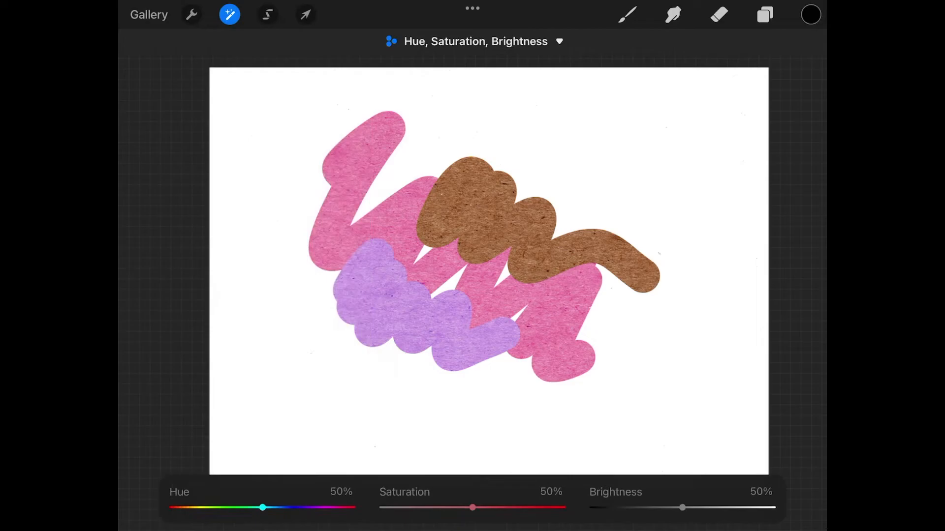
left_click_drag(473, 508, 453, 508)
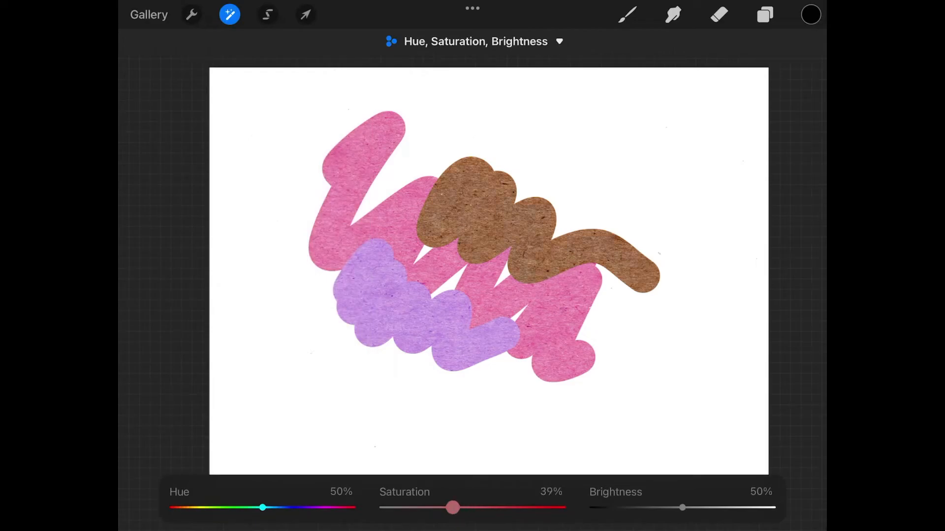
left_click_drag(454, 508, 381, 508)
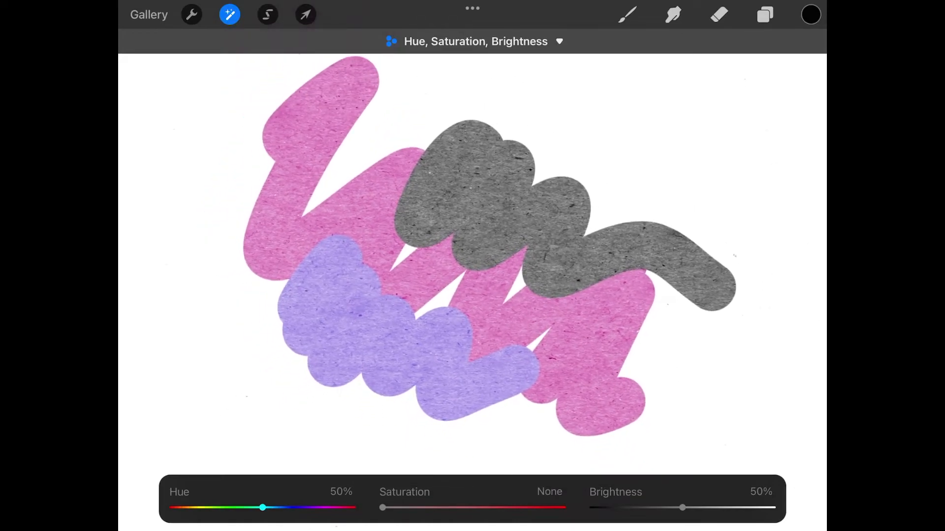
left_click(228, 15)
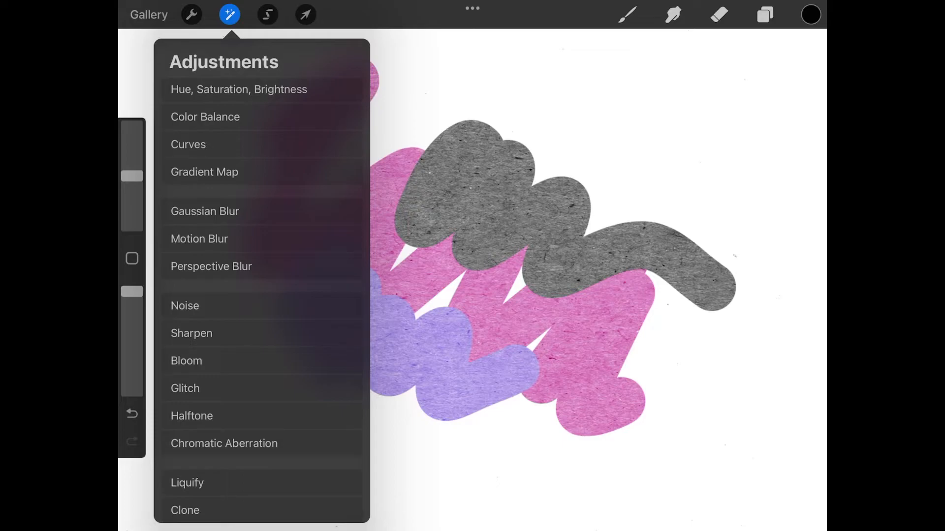
Apply a Sharpen adjustment of about 81% to the paper texture
left_click(191, 333)
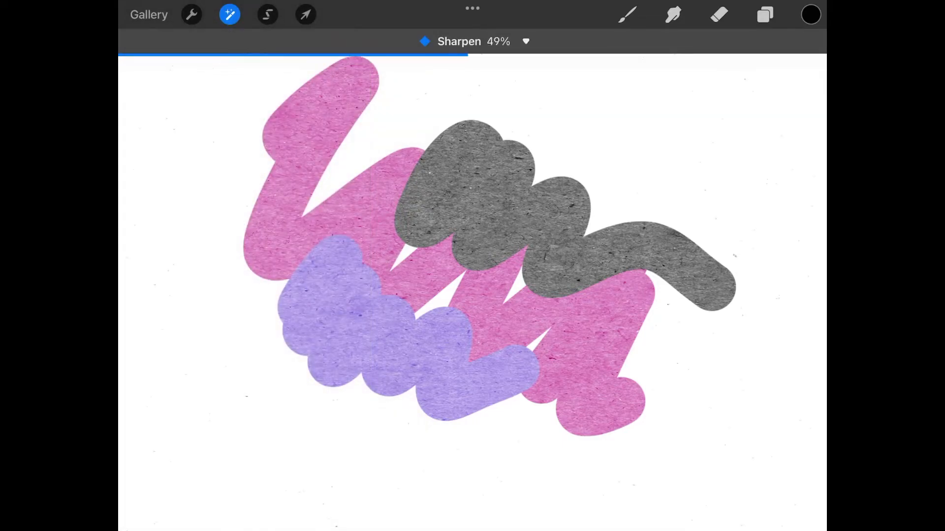
left_click_drag(458, 54, 746, 55)
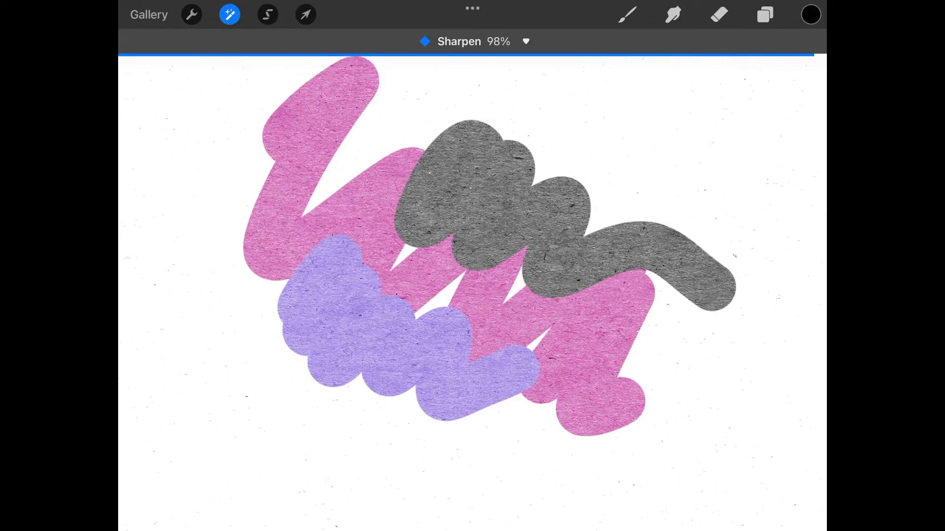
left_click_drag(814, 54, 687, 53)
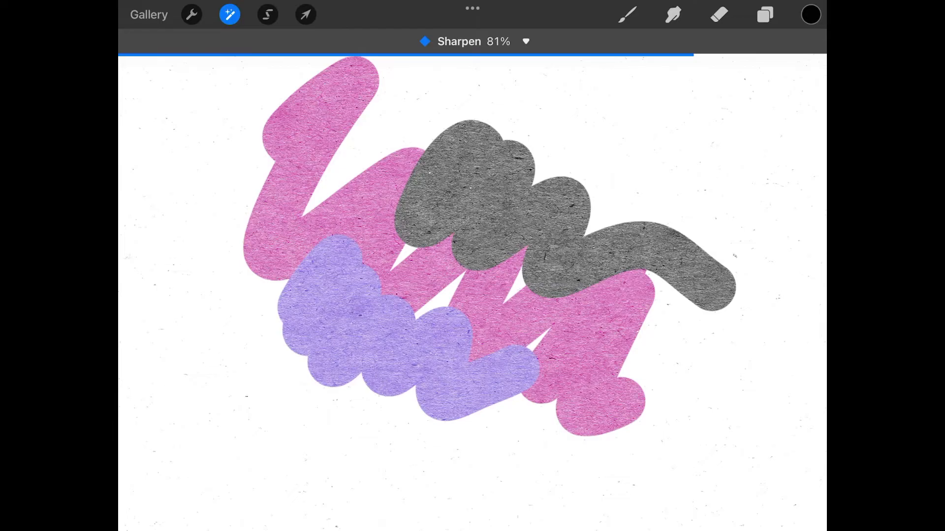
left_click(626, 14)
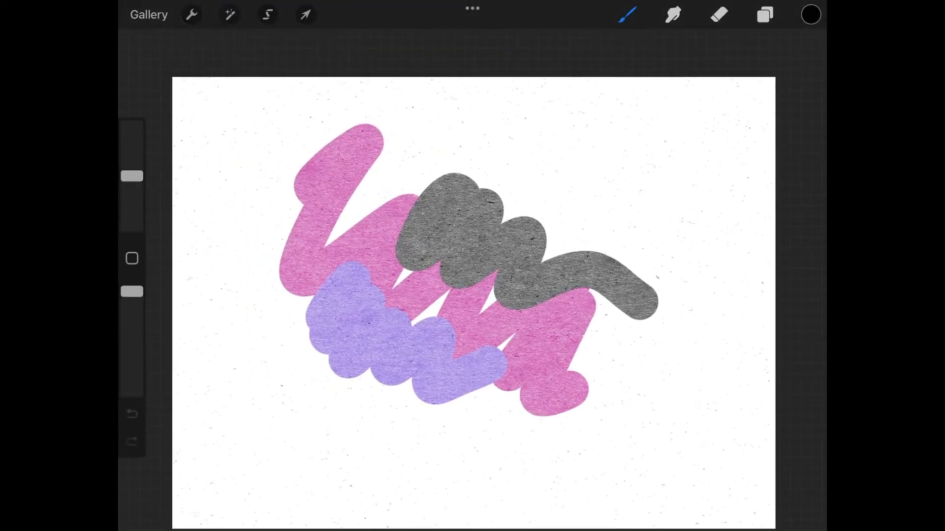
Apply Curves on Gamma, moving the black point right and white point left
left_click(228, 14)
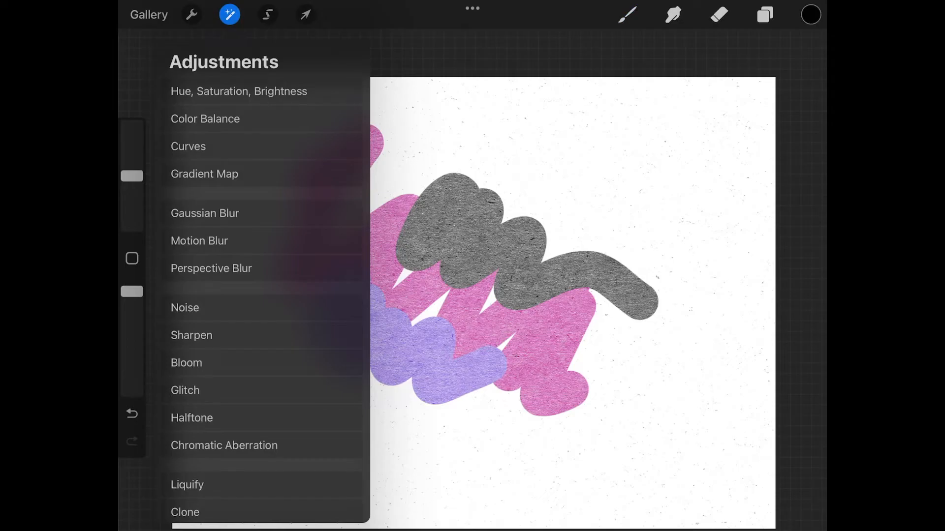
left_click(187, 146)
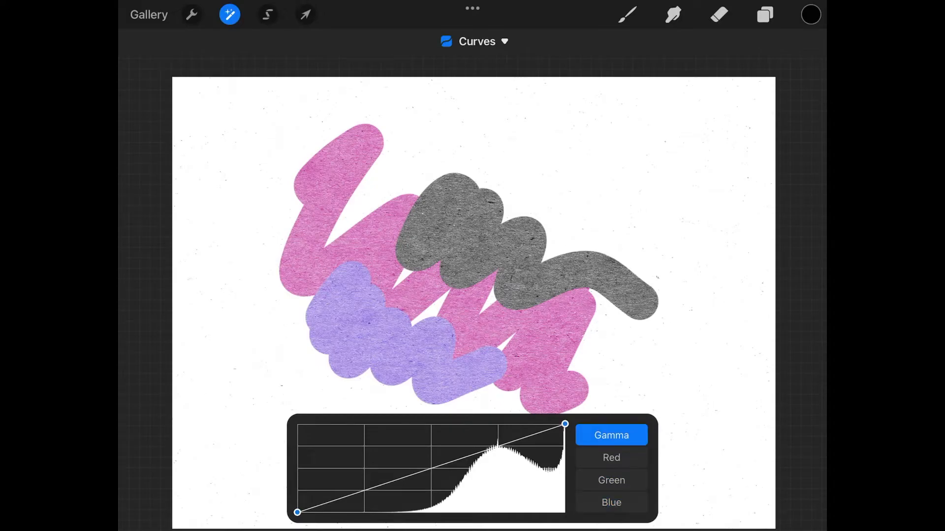
left_click_drag(296, 513, 383, 512)
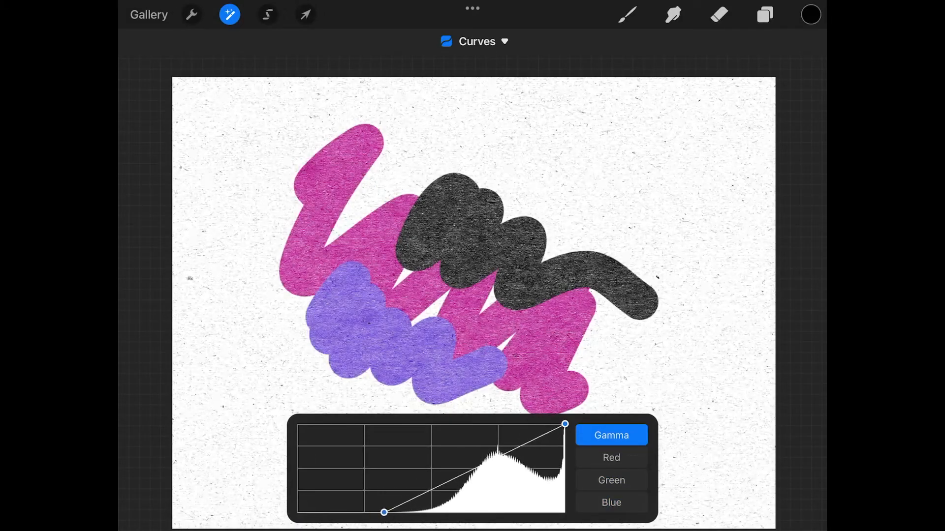
left_click_drag(384, 513, 357, 512)
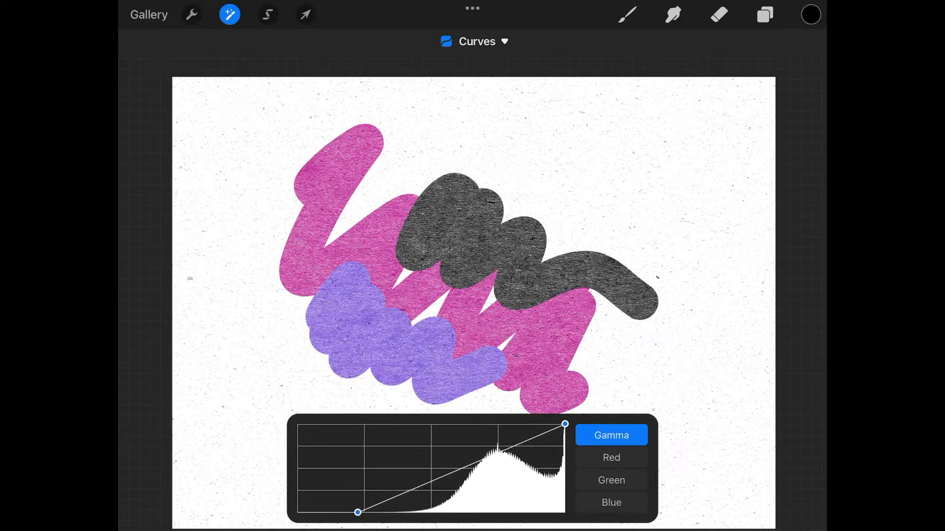
left_click_drag(564, 424, 552, 424)
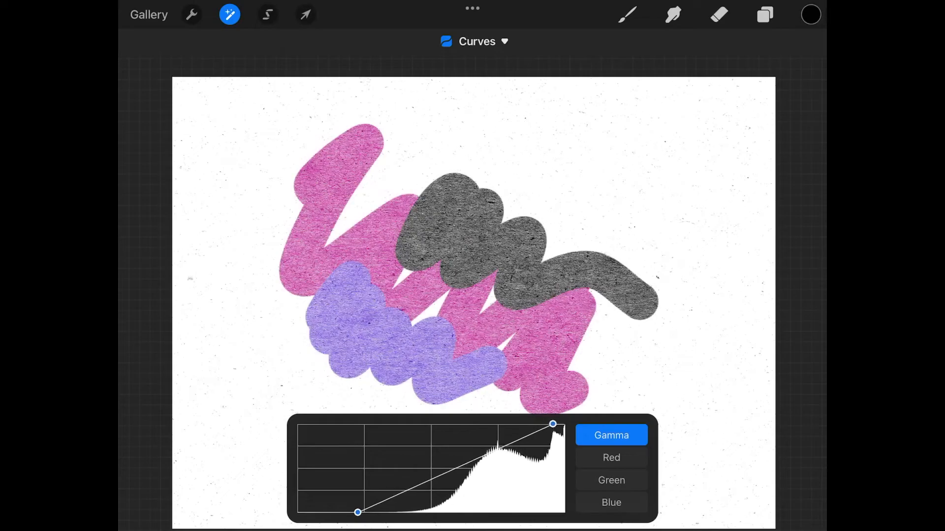
left_click_drag(552, 425, 564, 424)
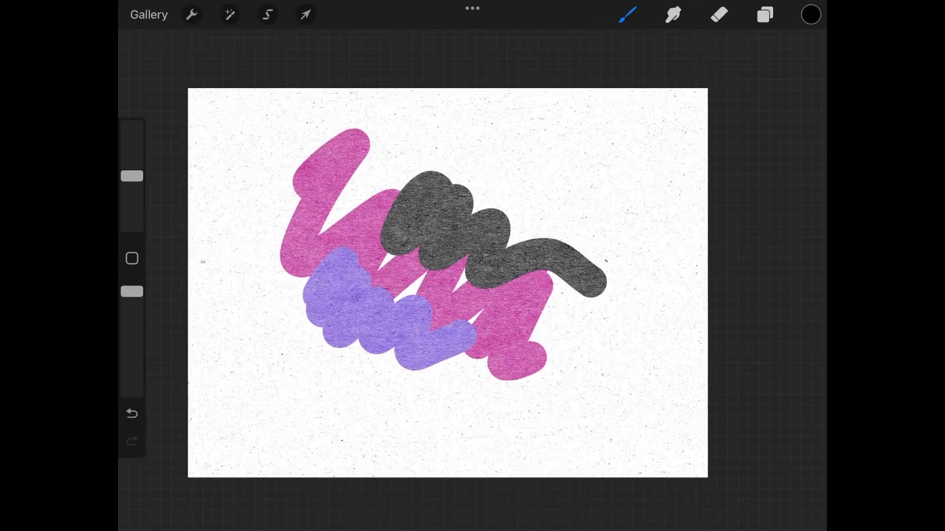
Paint peach and lavender scribbles on Layer 2, then reselect Layer 1
left_click(764, 14)
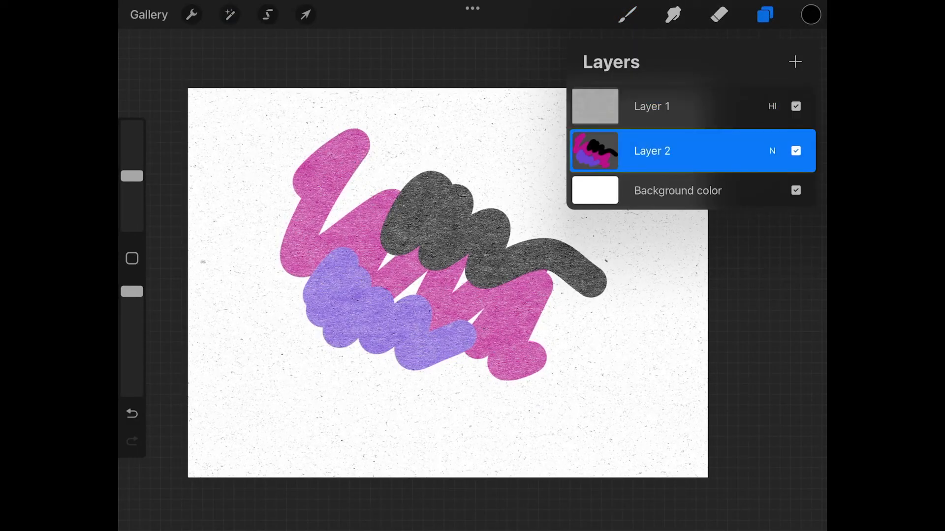
left_click(810, 14)
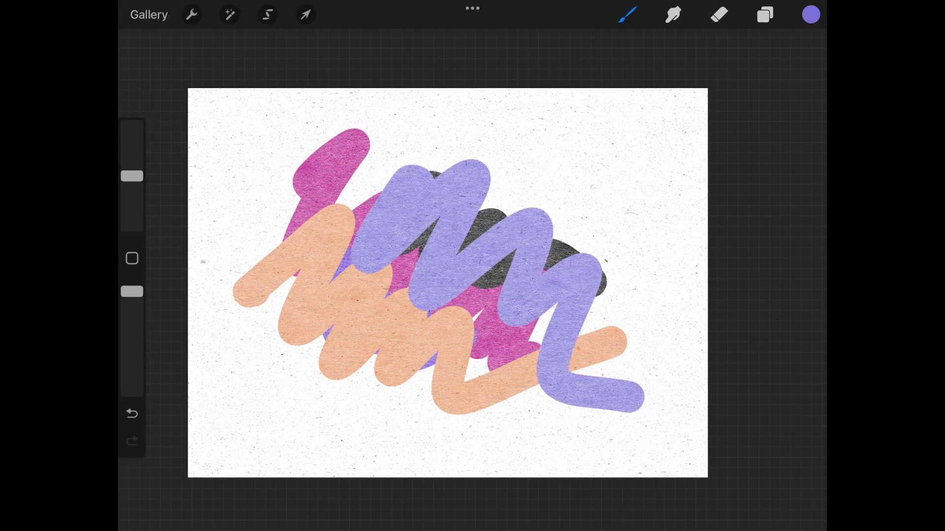
left_click(764, 15)
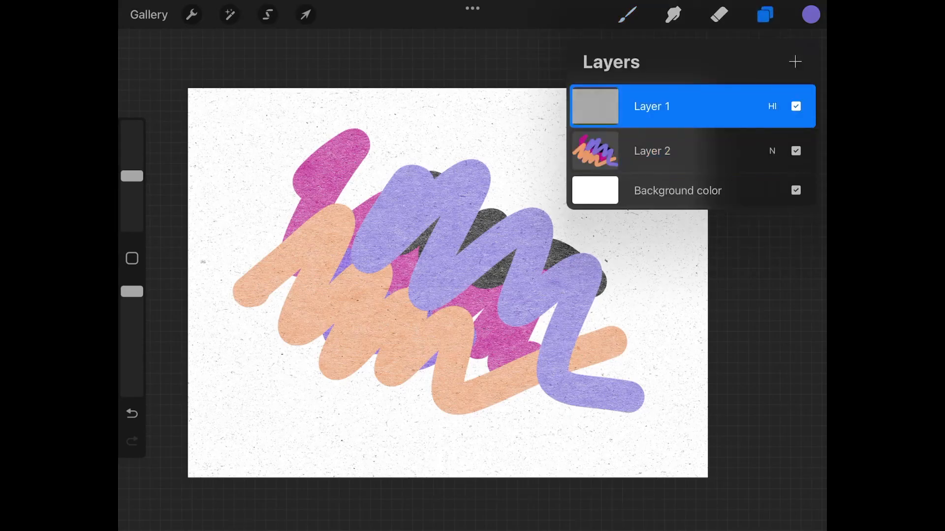
left_click(765, 14)
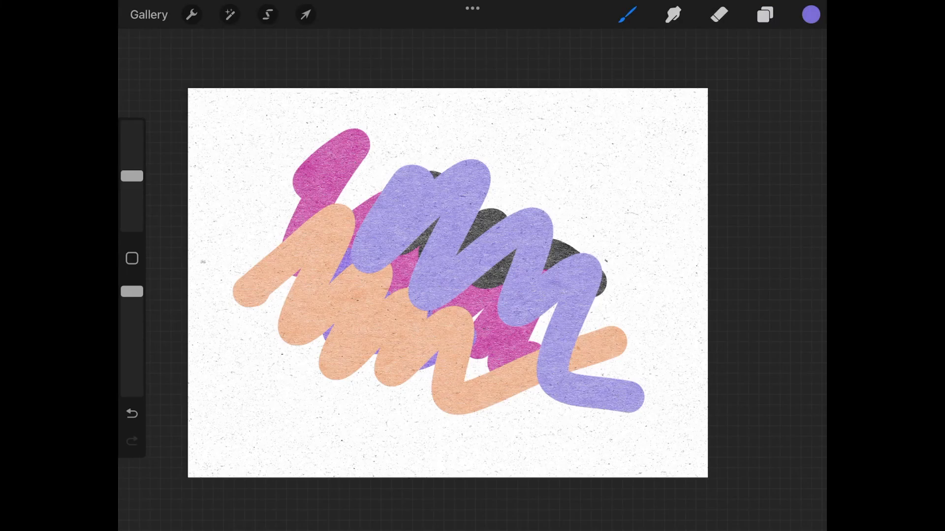